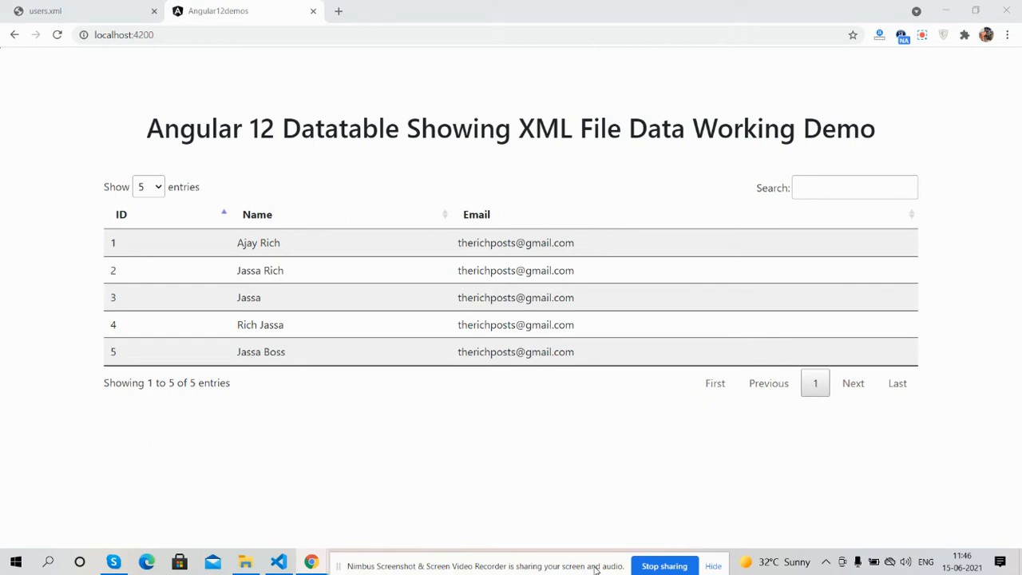
{"action": "mouse_move", "coordinate": [461, 523]}
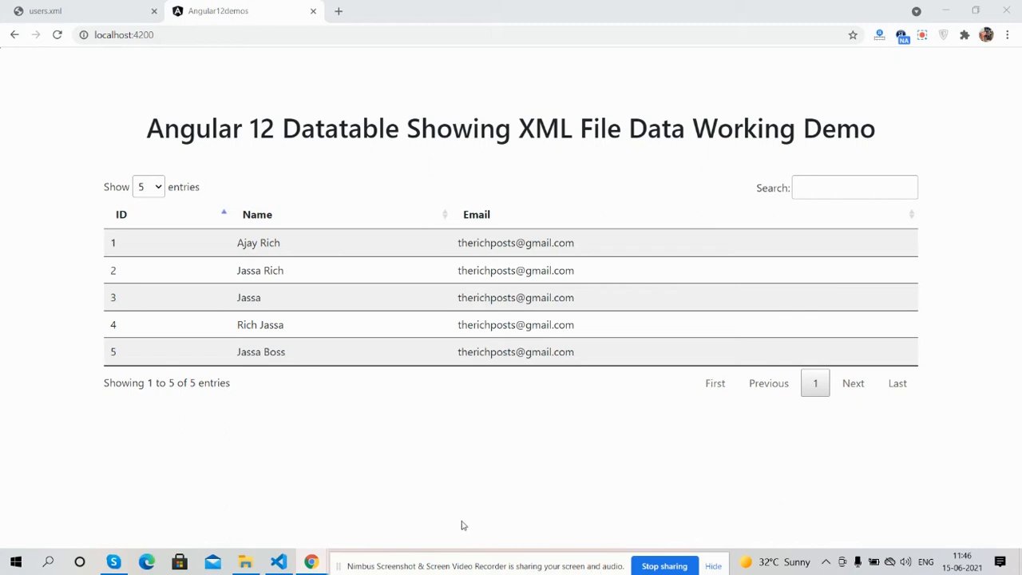
{"action": "mouse_move", "coordinate": [292, 210]}
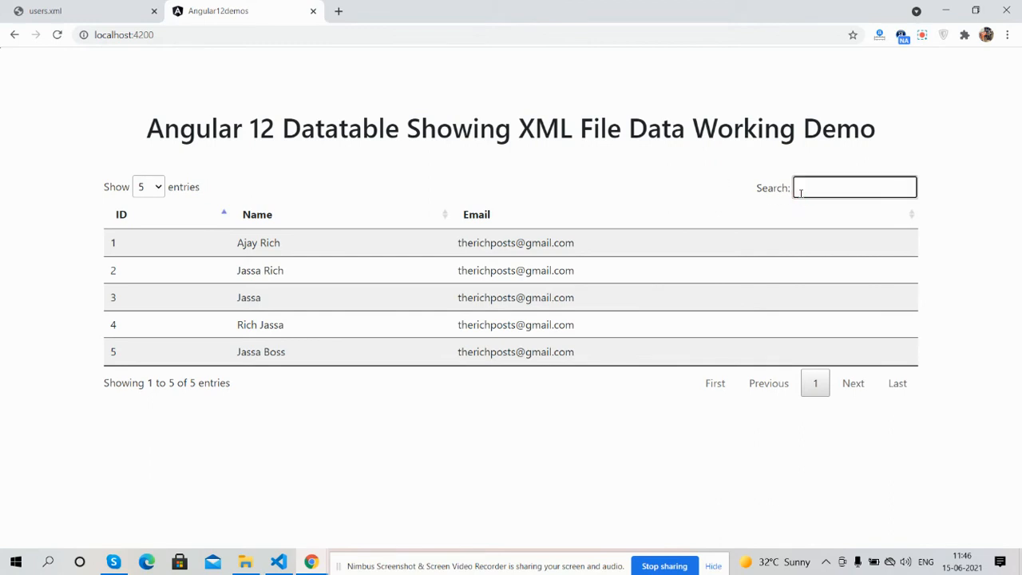
Step: Filter the users datatable with 'a' and clear the search filter again
{"action": "type", "text": "a"}
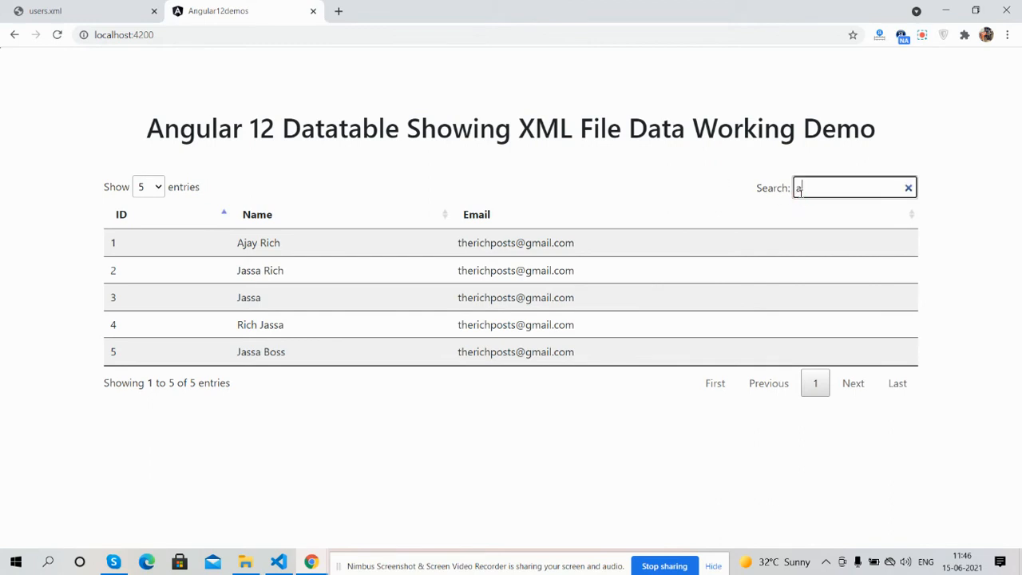
{"action": "left_click", "coordinate": [909, 188]}
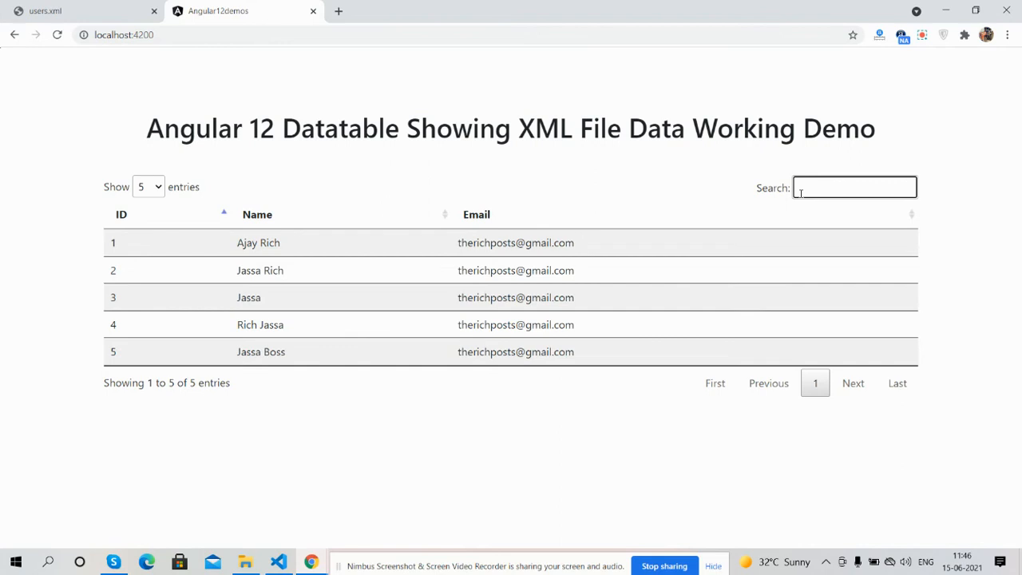
{"action": "type", "text": "a"}
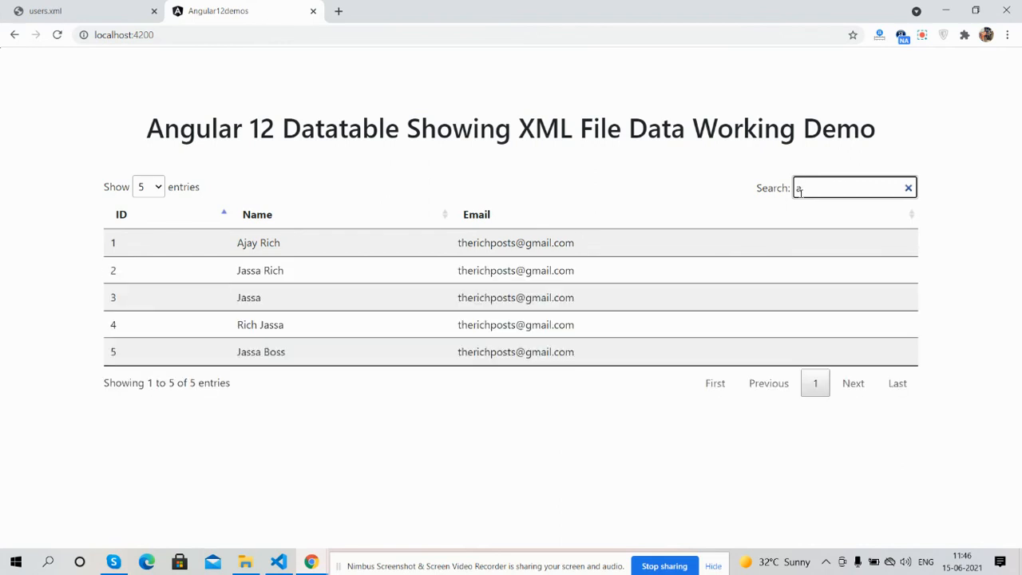
{"action": "left_click", "coordinate": [909, 188]}
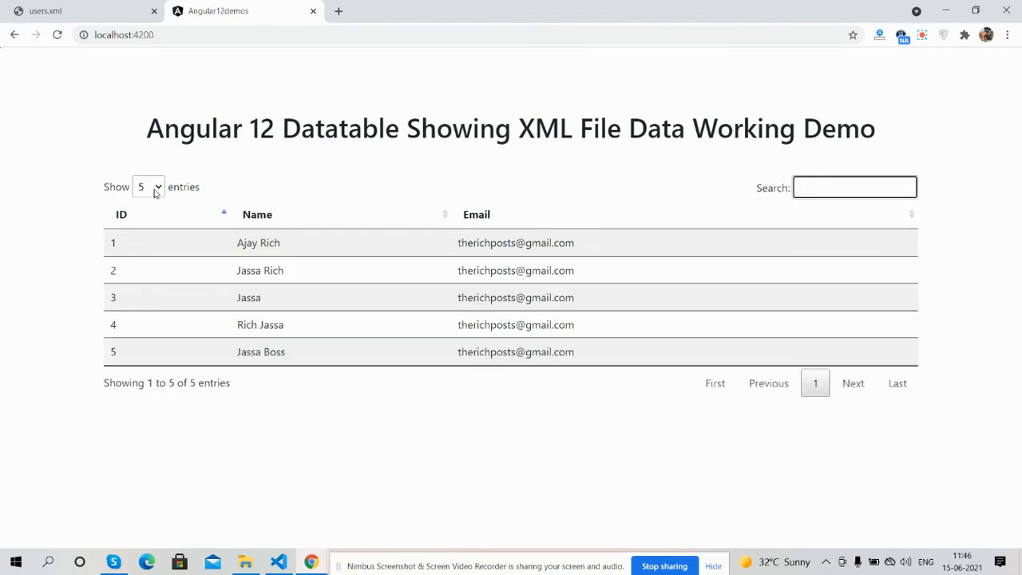
{"action": "left_click", "coordinate": [150, 186]}
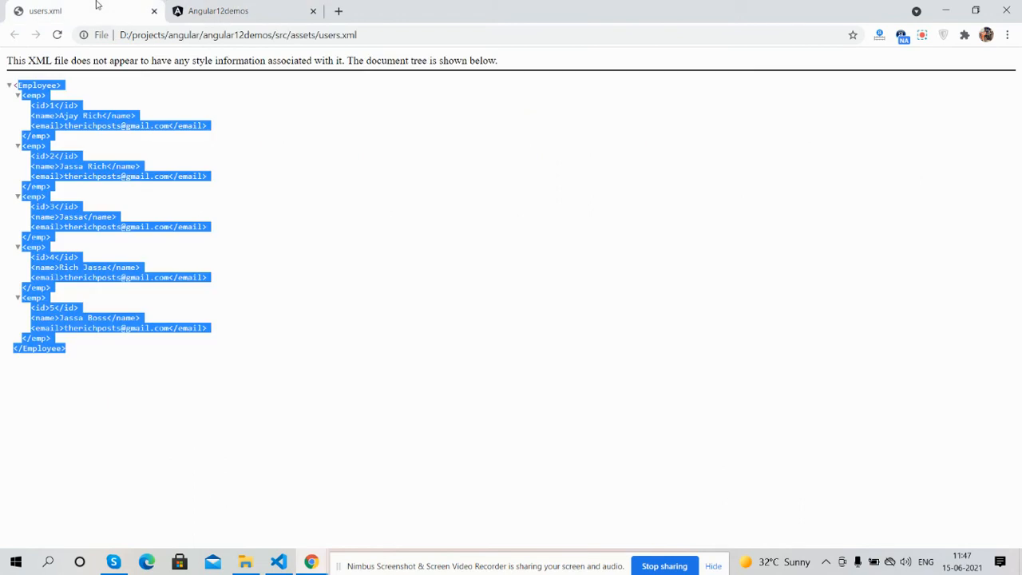
Step: View the users.xml source with the five employee records, then return to the demo datatable
{"action": "left_click", "coordinate": [144, 339]}
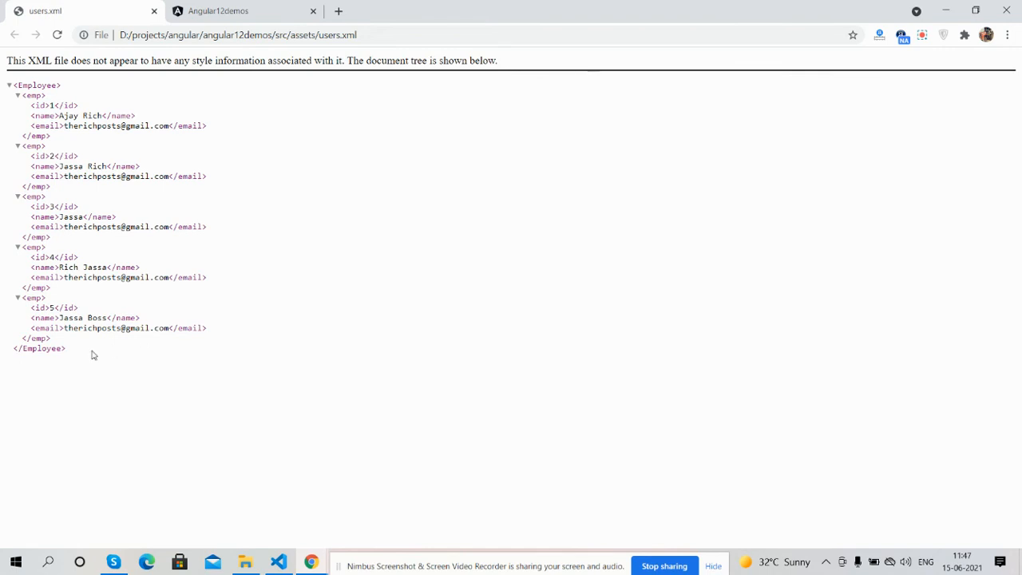
{"action": "mouse_move", "coordinate": [307, 162]}
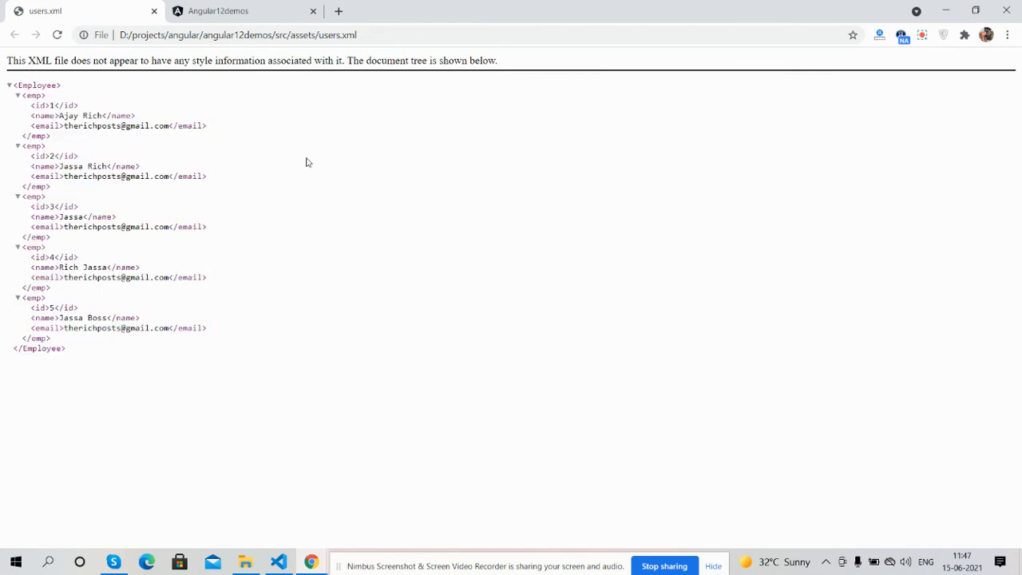
{"action": "left_click", "coordinate": [231, 11]}
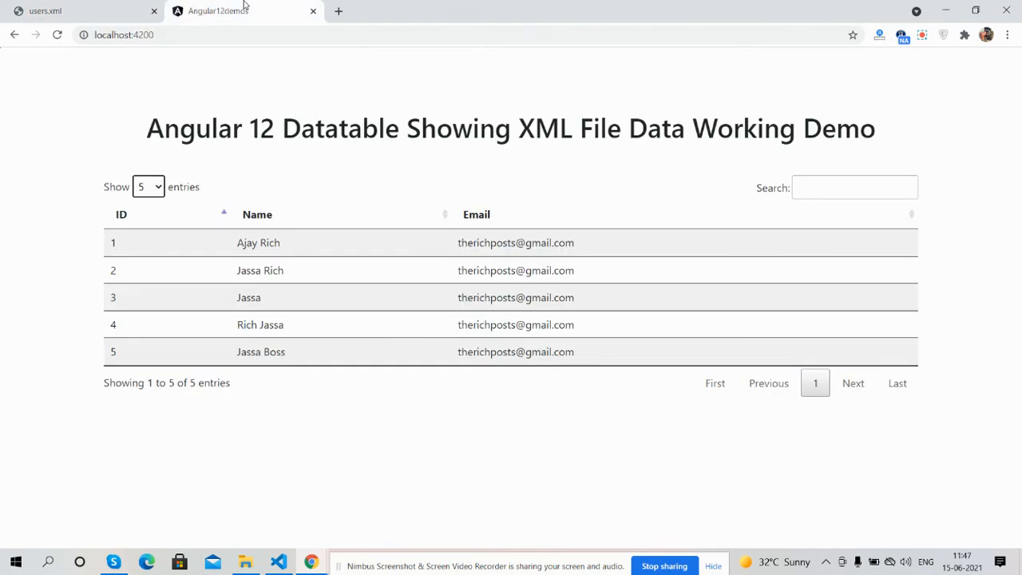
{"action": "mouse_move", "coordinate": [294, 93]}
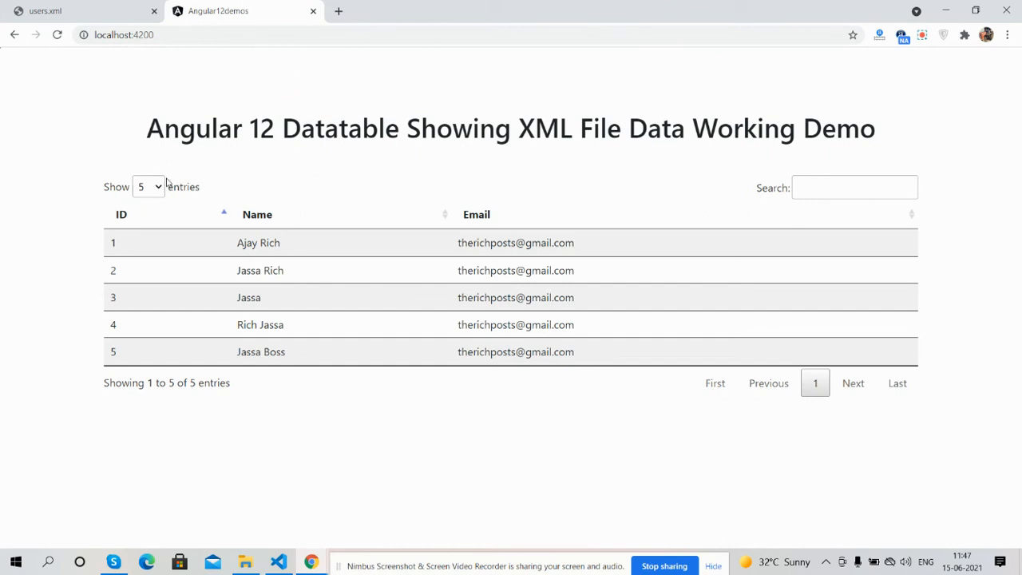
{"action": "mouse_move", "coordinate": [737, 430]}
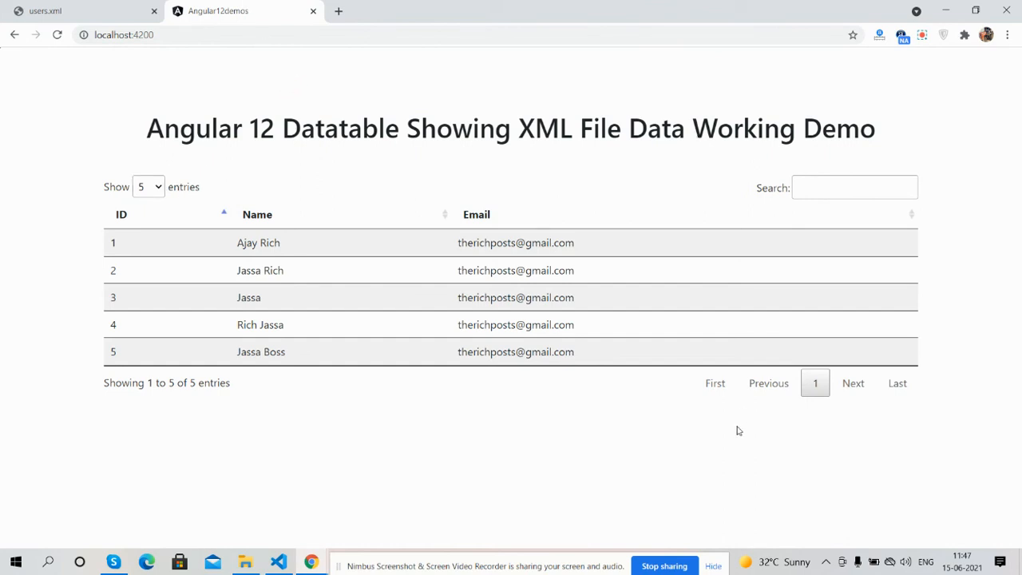